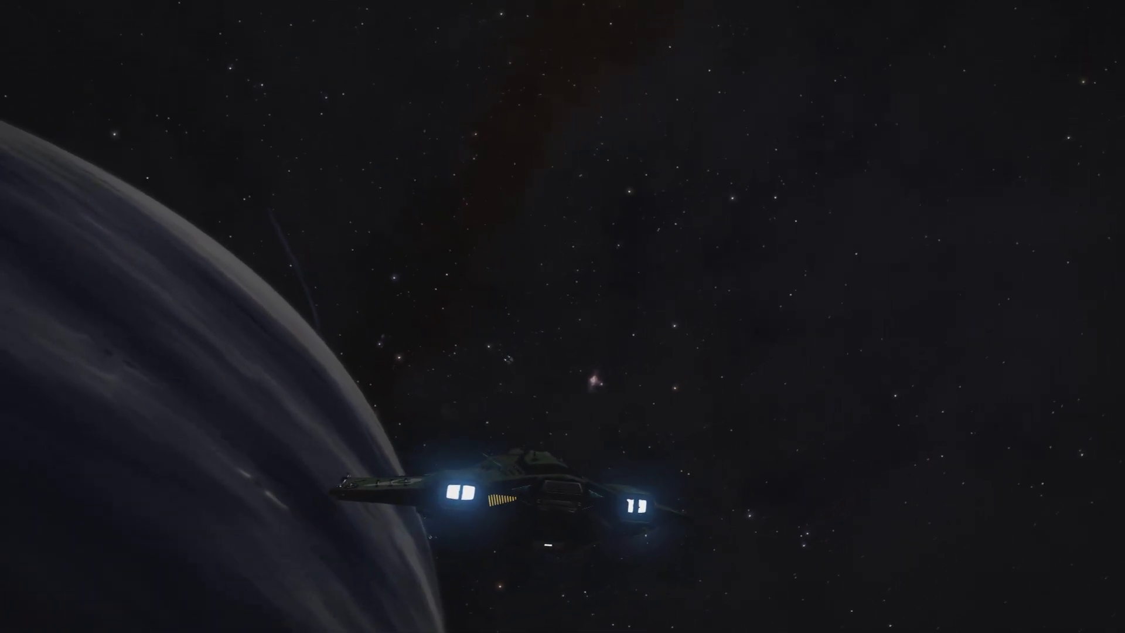
- Bring up the galaxy map centred on LP 751-1 with its system details showing
{"action": "key", "text": "m"}
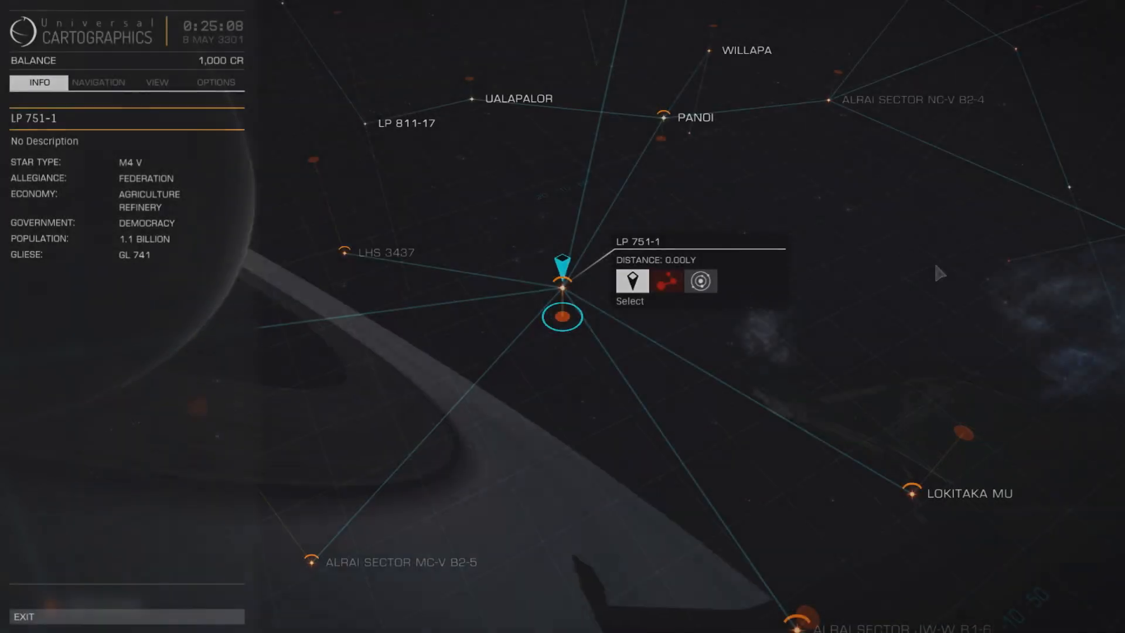